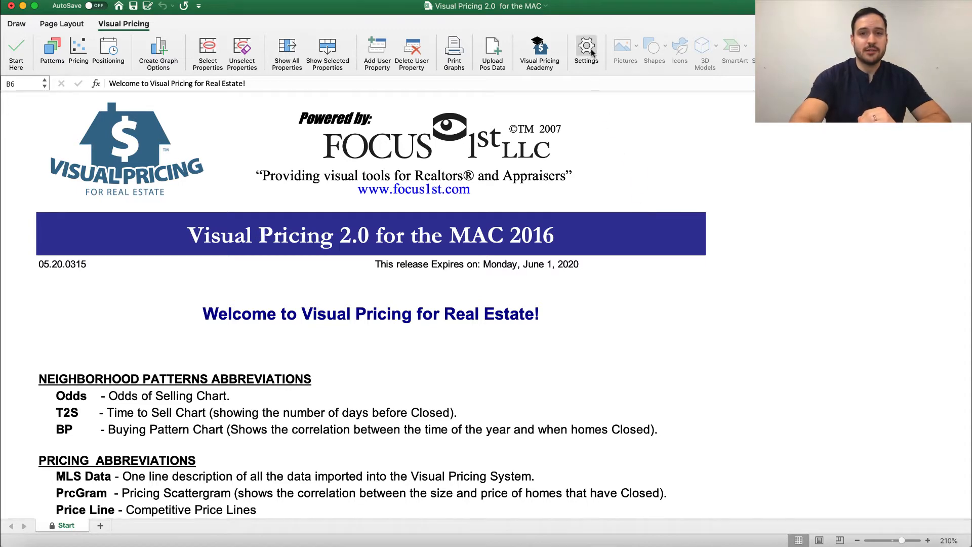
# Step: Open Visual Pricing Settings and reach the Replace Logo and Customize Footers options
pyautogui.click(585, 49)
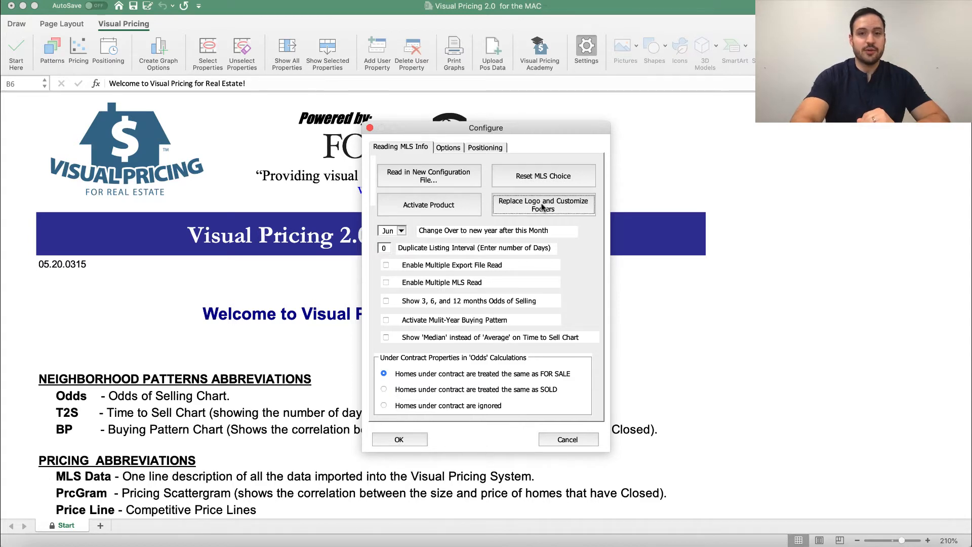
pyautogui.click(543, 204)
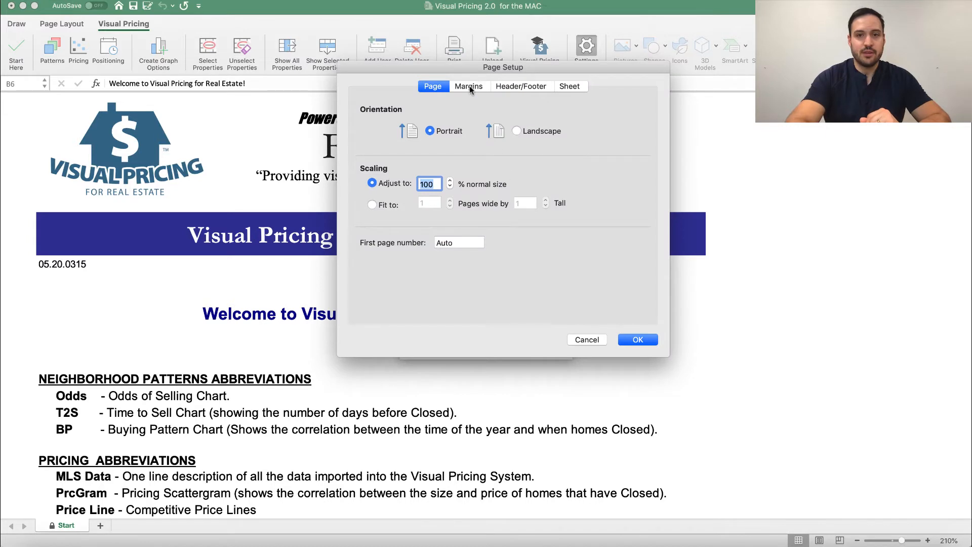
# Step: Show the Header/Footer tab of Page Setup, with header and footer empty
pyautogui.click(521, 86)
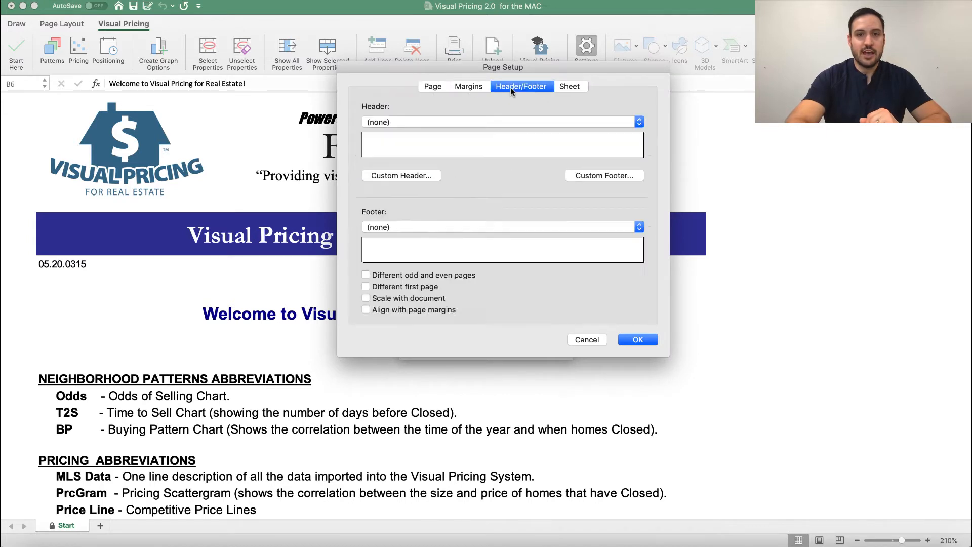
pyautogui.moveTo(379, 245)
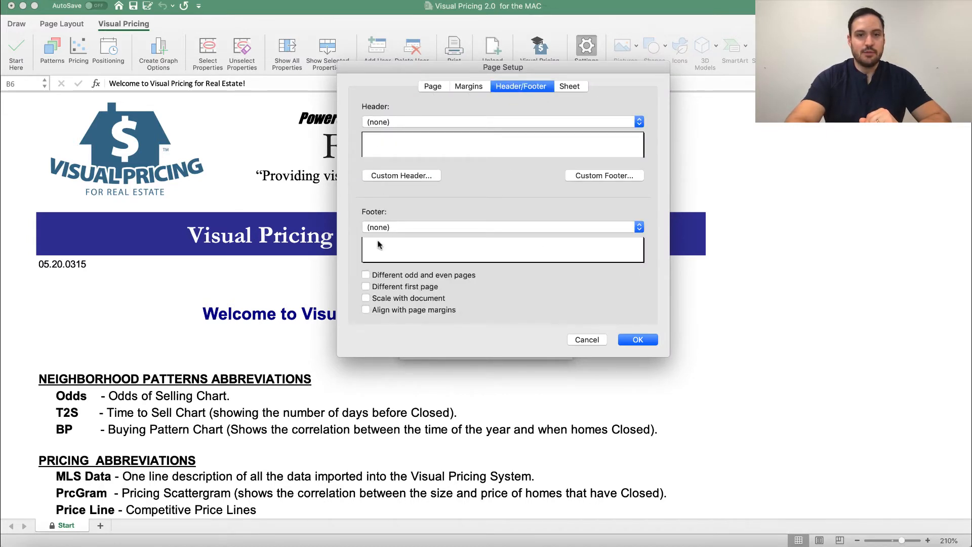
pyautogui.moveTo(432, 150)
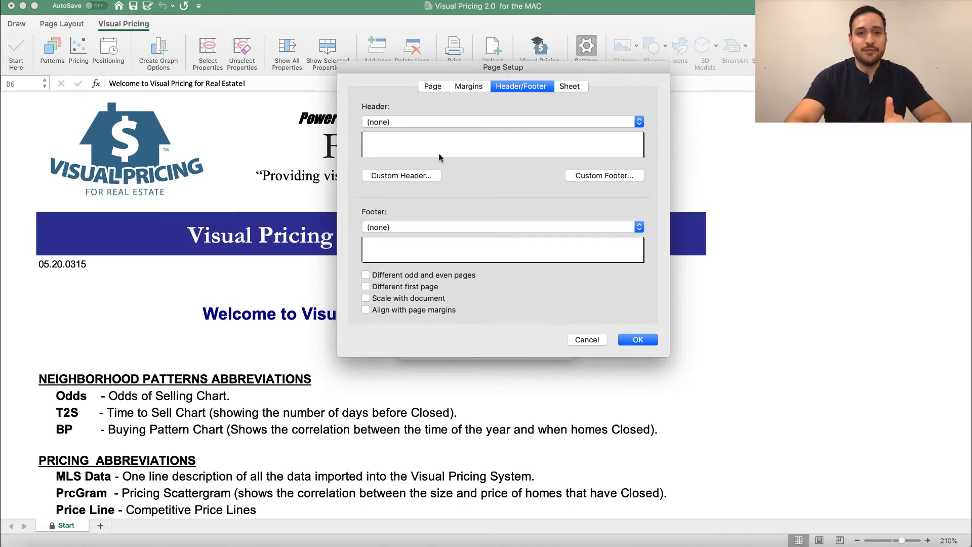
pyautogui.moveTo(485, 186)
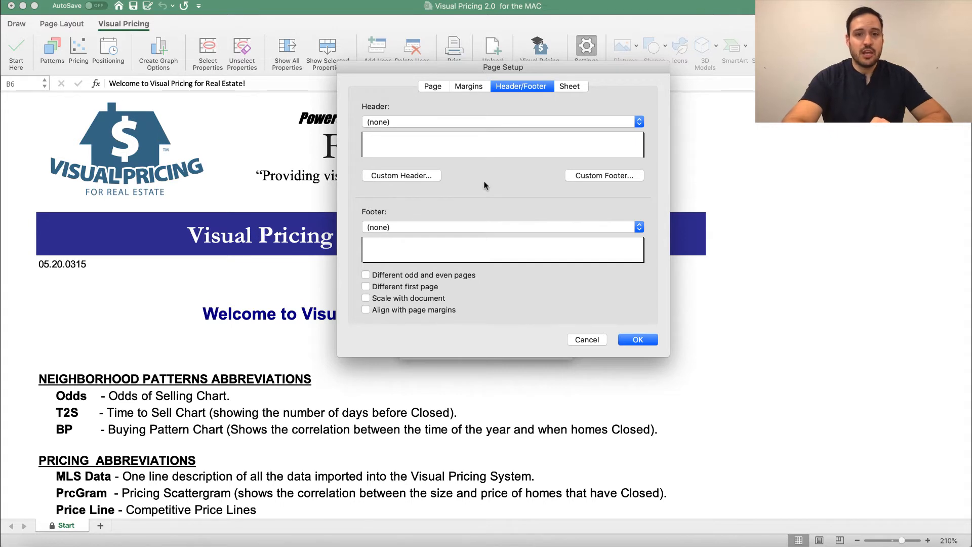
# Step: Enter 'Phone Number' in the custom footer's left section and confirm both dialogs
pyautogui.click(604, 175)
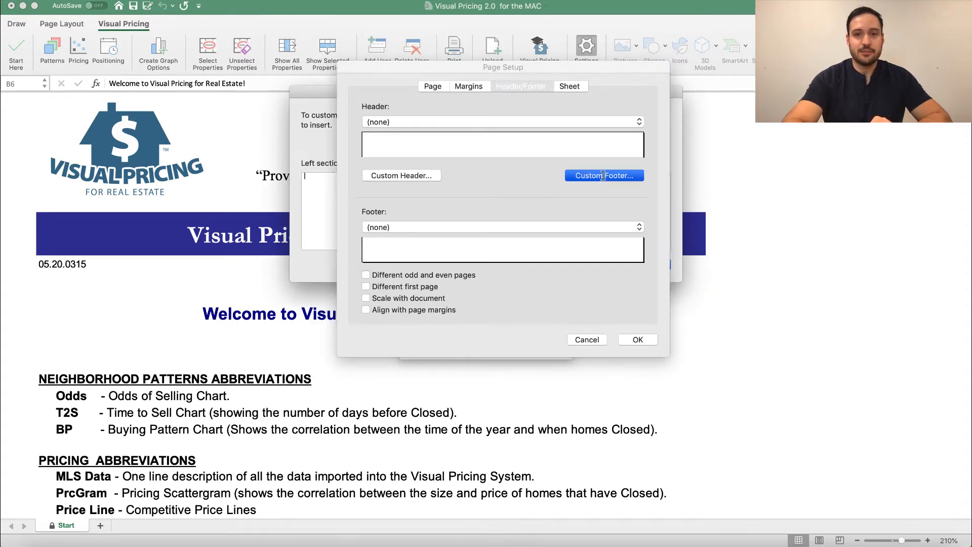
pyautogui.click(603, 176)
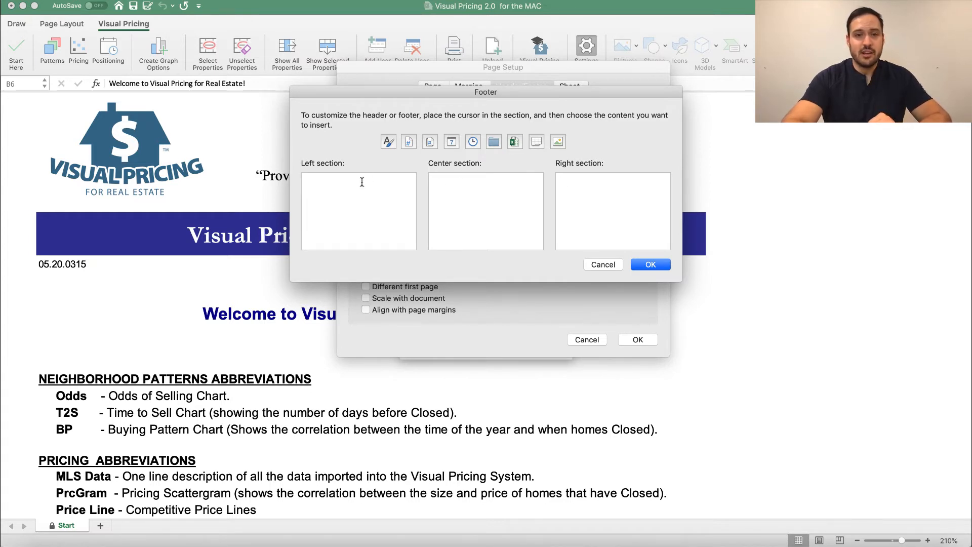
pyautogui.write('pHone')
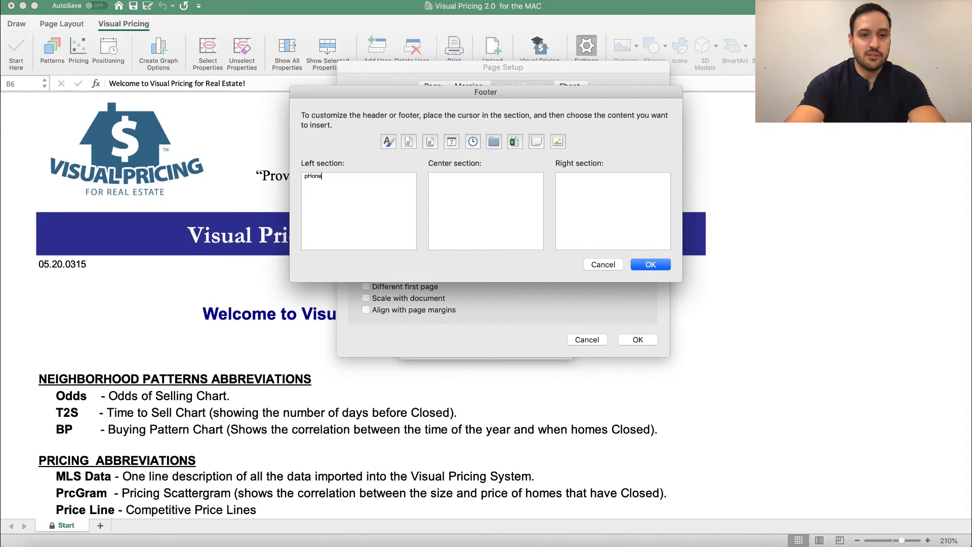
pyautogui.write('Phone Number')
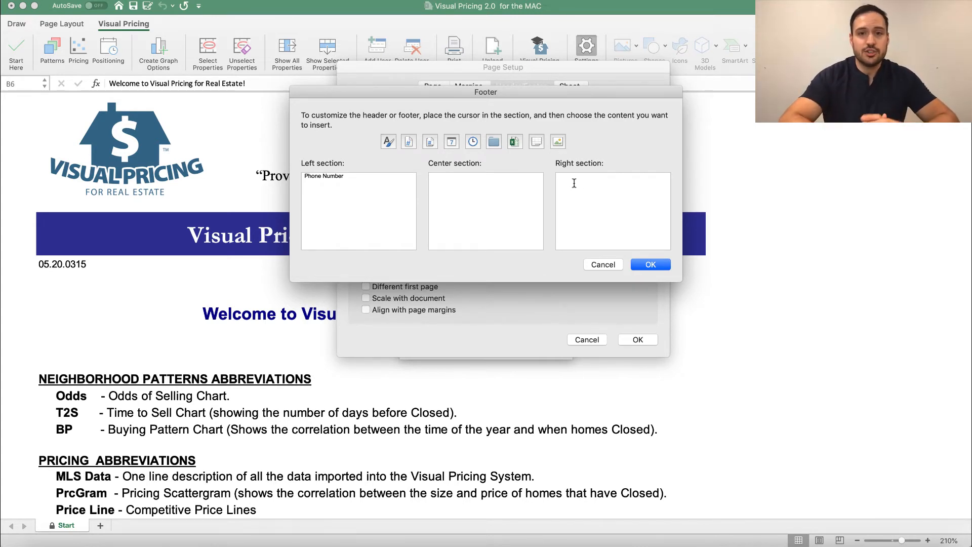
pyautogui.click(650, 265)
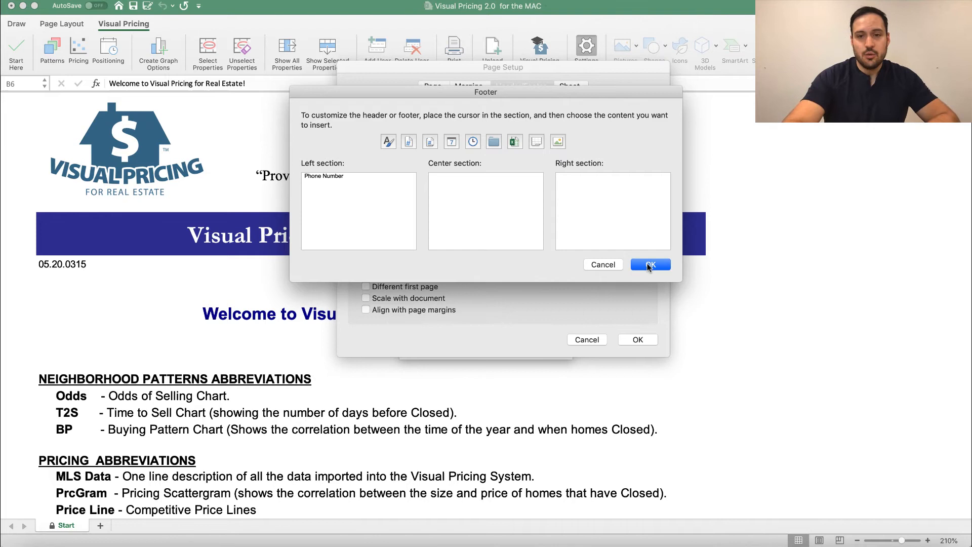
pyautogui.click(650, 264)
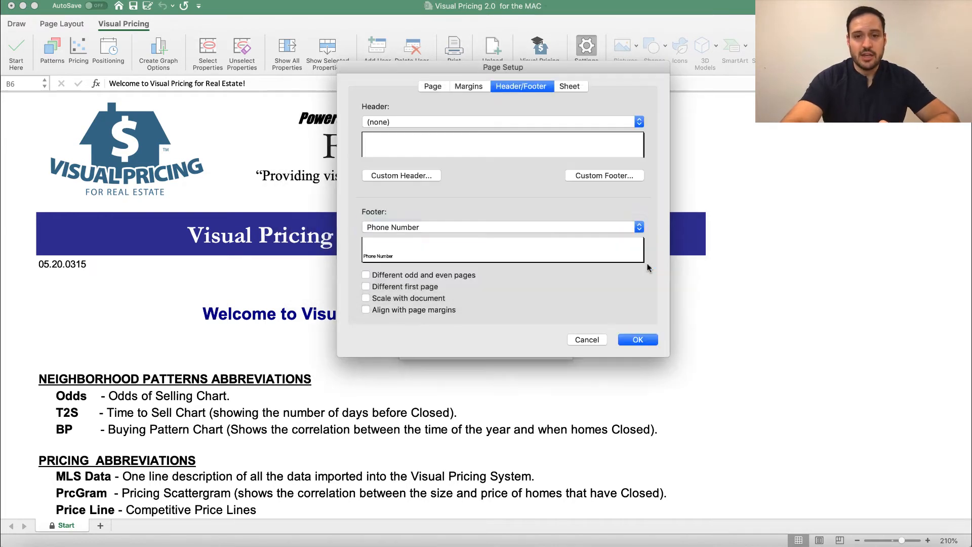
pyautogui.click(637, 339)
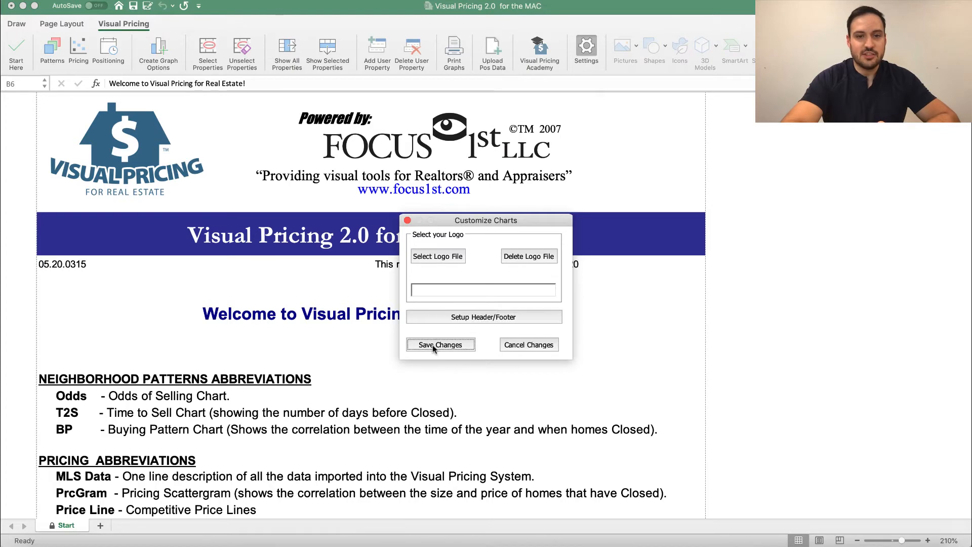
# Step: Save the logo and footer changes in the Customize Charts dialog
pyautogui.click(440, 345)
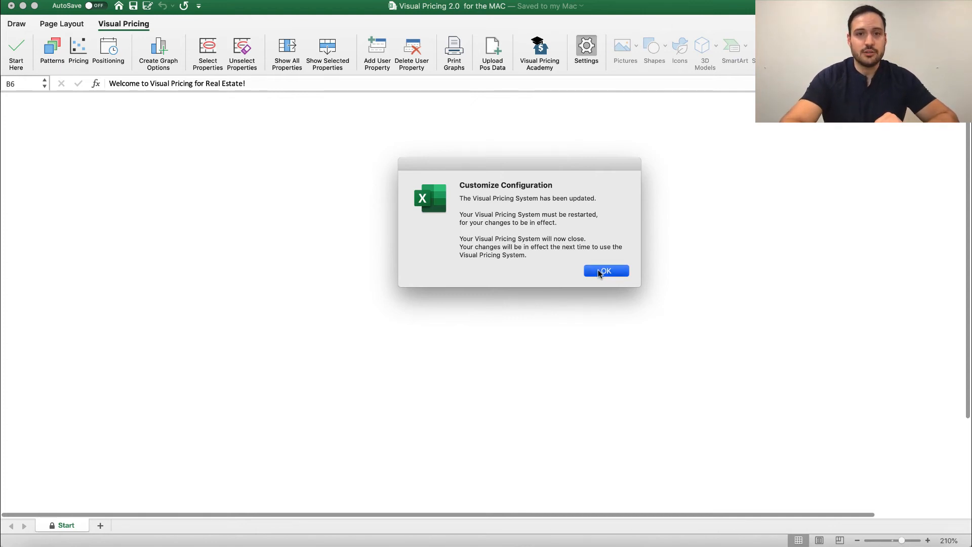
# Step: Acknowledge the update message and reopen the workbook with macros enabled
pyautogui.click(605, 271)
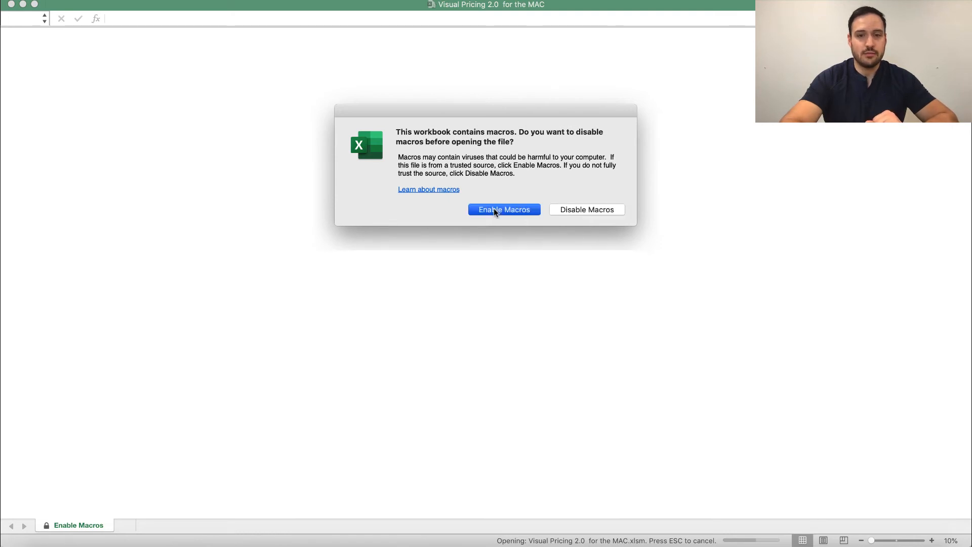
pyautogui.click(503, 209)
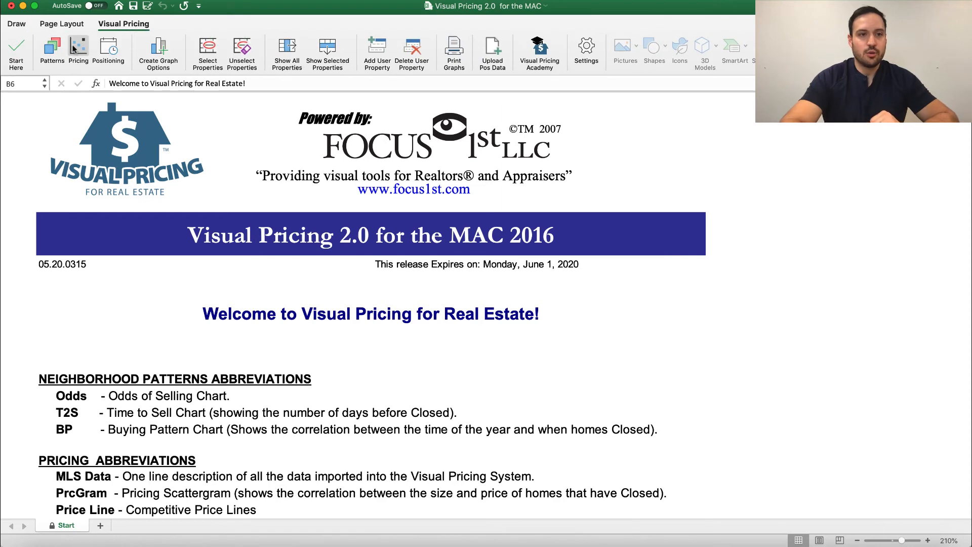
pyautogui.moveTo(17, 52)
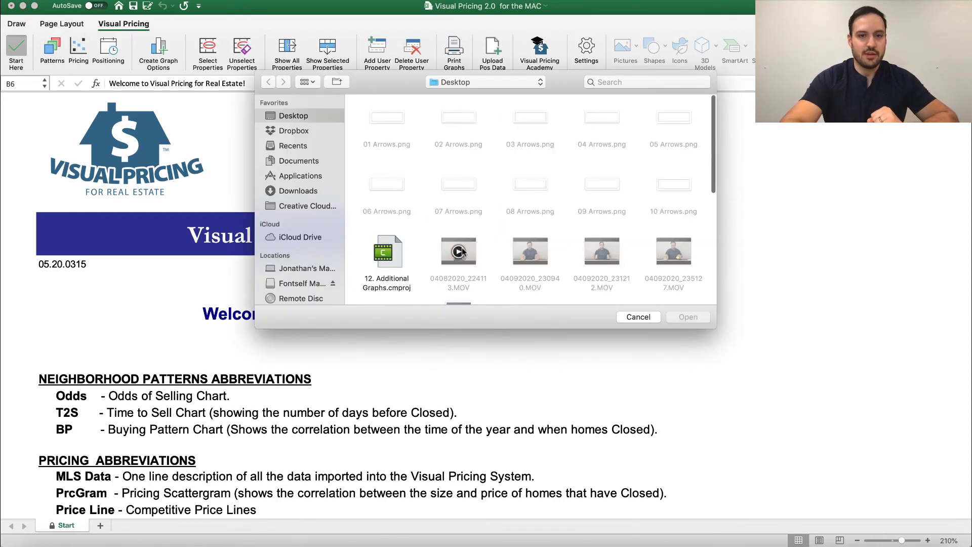
# Step: Run Start Here on the RigdenFarm export with Rigden Farms, Fort Collins labels
pyautogui.scroll(-3)
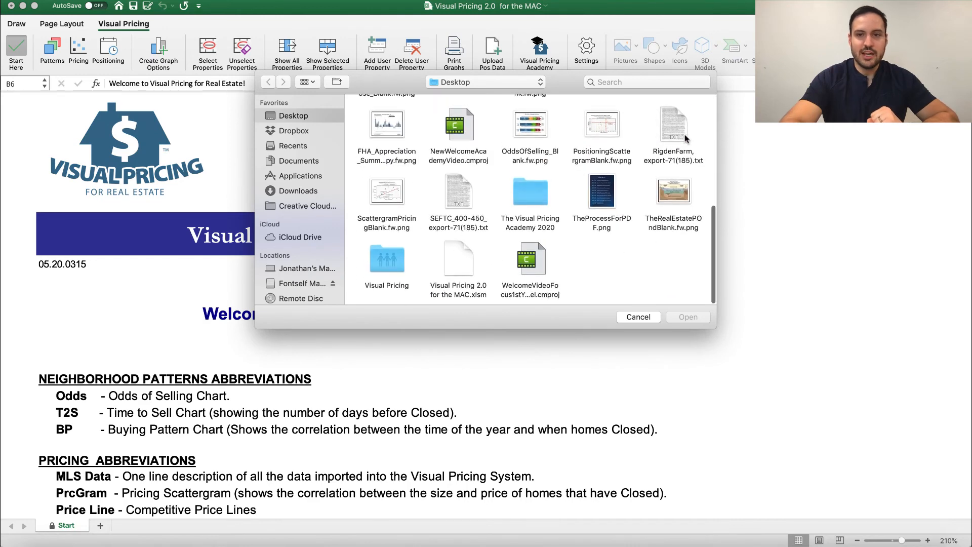
pyautogui.click(638, 317)
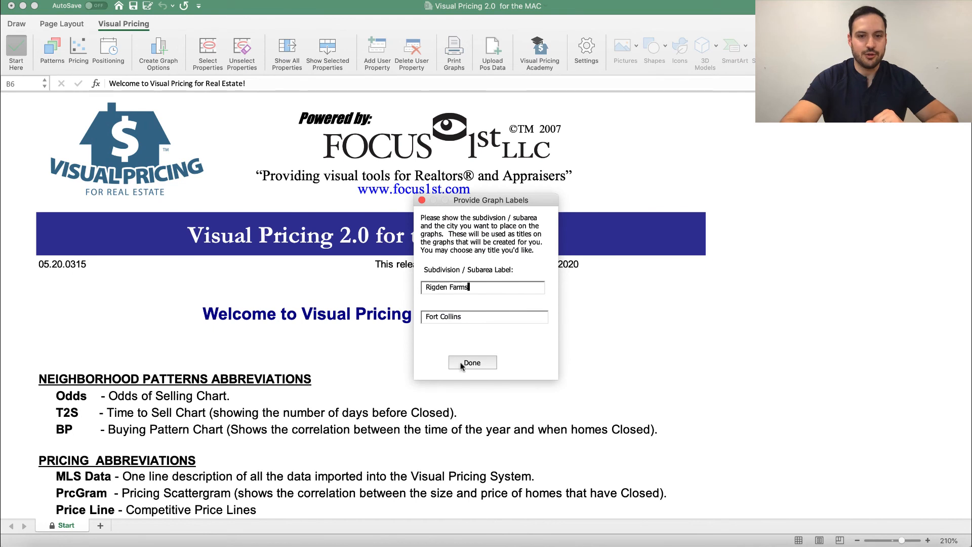
pyautogui.click(472, 362)
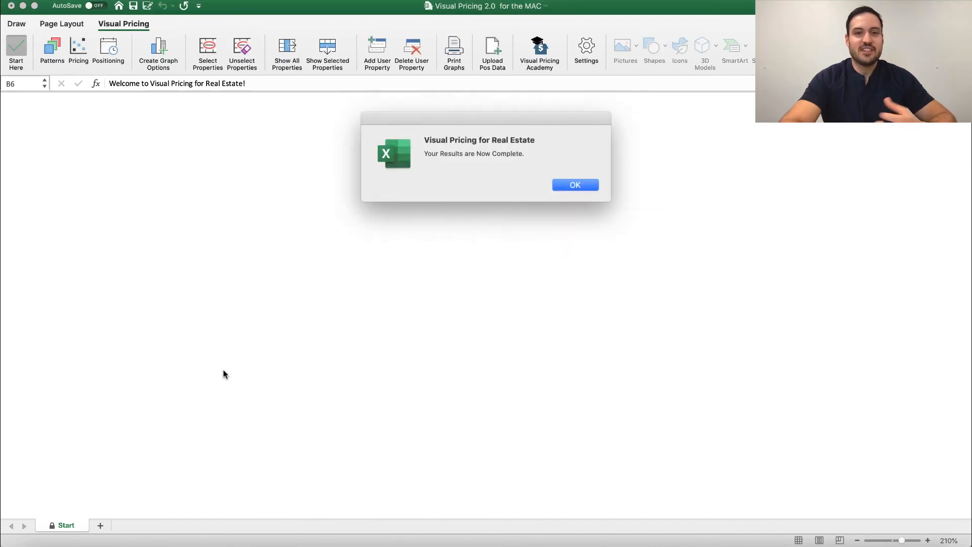
pyautogui.click(574, 184)
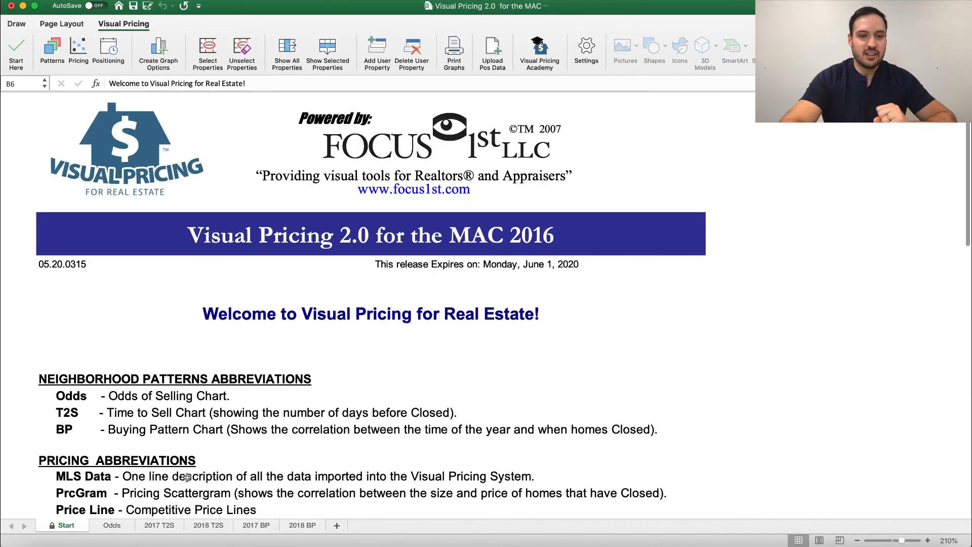
# Step: Switch to the Odds sheet and zoom in twice on the chart
pyautogui.click(111, 525)
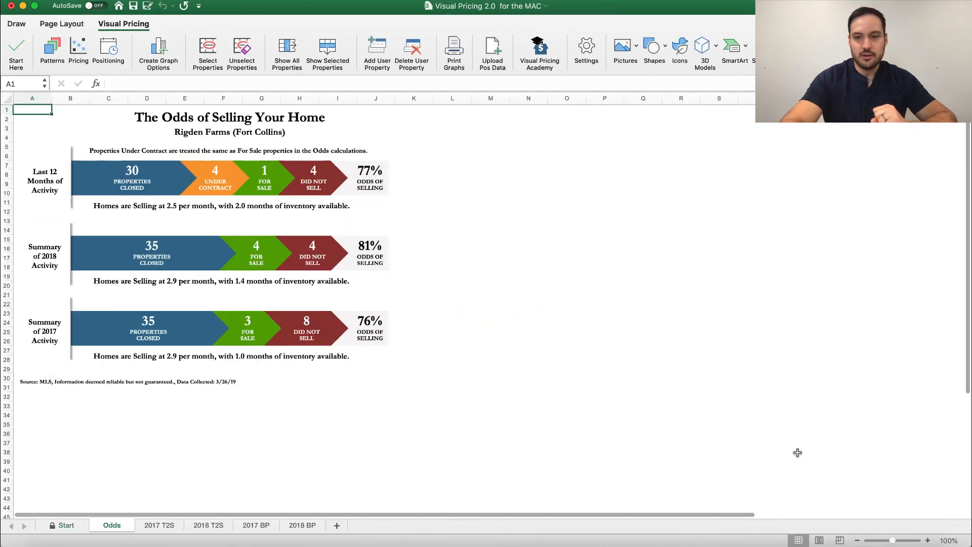
pyautogui.click(928, 541)
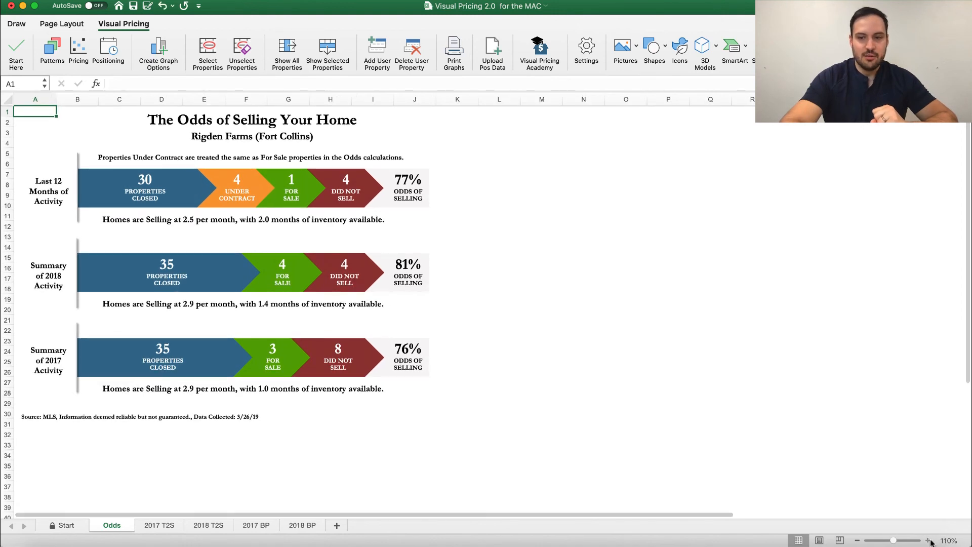
pyautogui.click(928, 541)
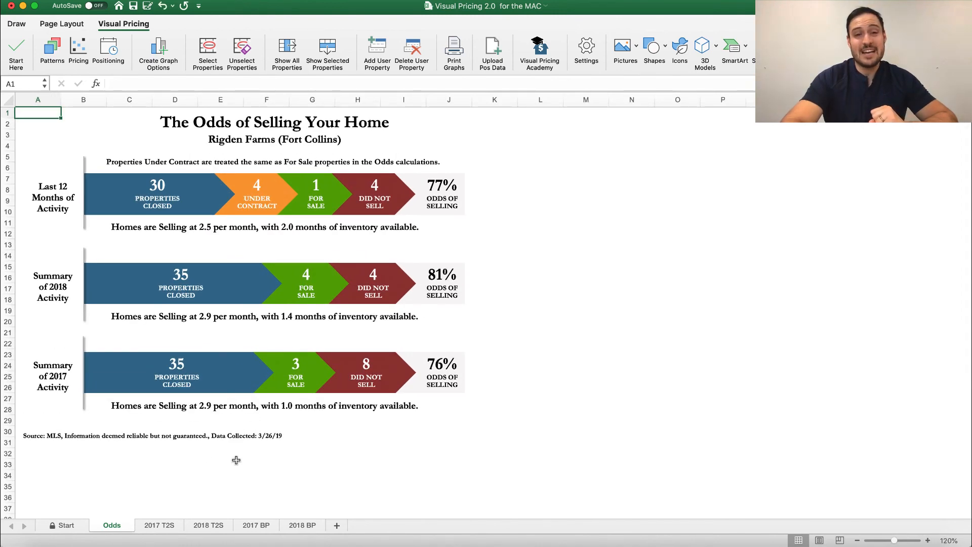